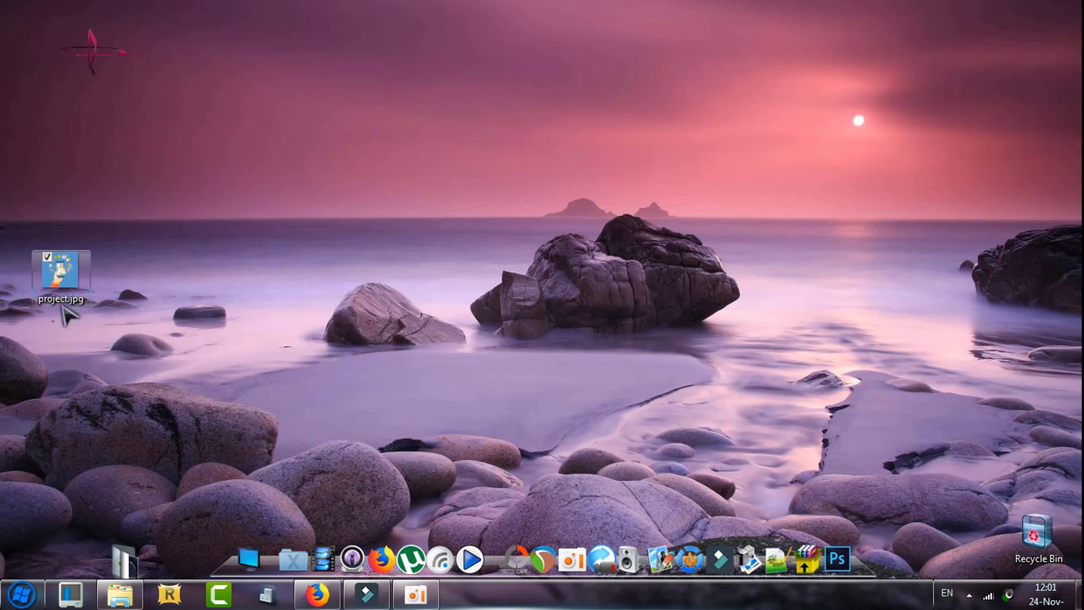
{"action": "mouse_move", "coordinate": [66, 280]}
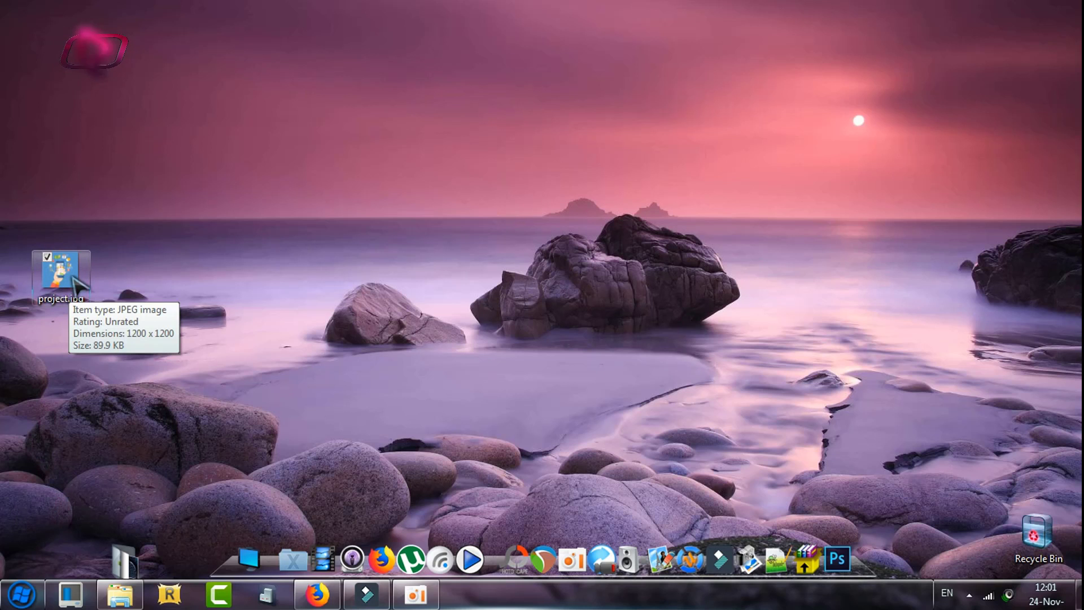
Open project.jpg from the desktop in Windows Photo Viewer.
{"action": "double_click", "coordinate": [60, 270]}
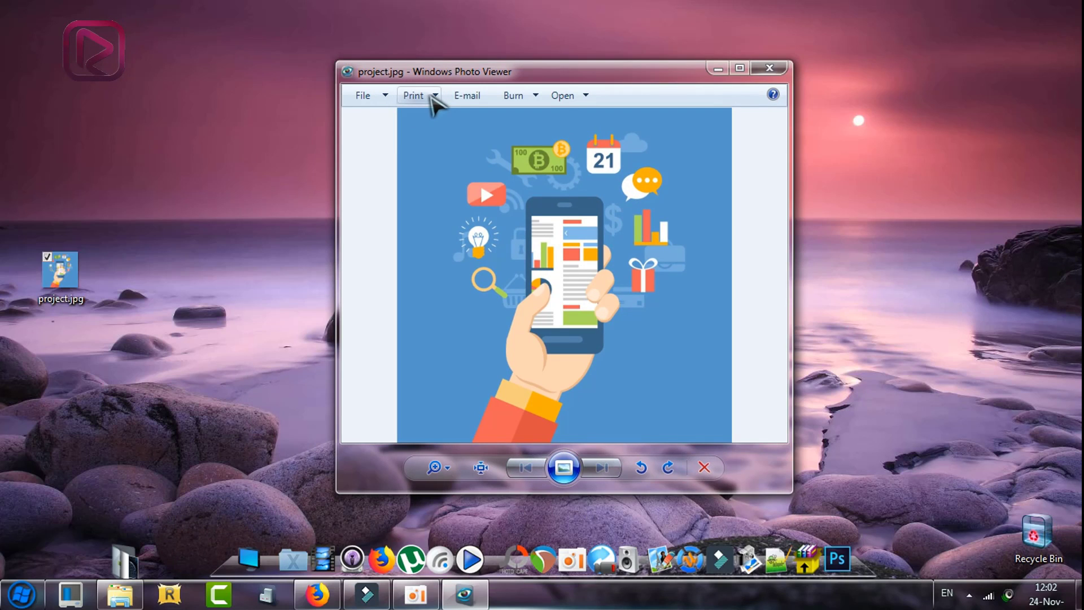
Show the Print menu choices for project.jpg in the viewer toolbar.
{"action": "left_click", "coordinate": [413, 95]}
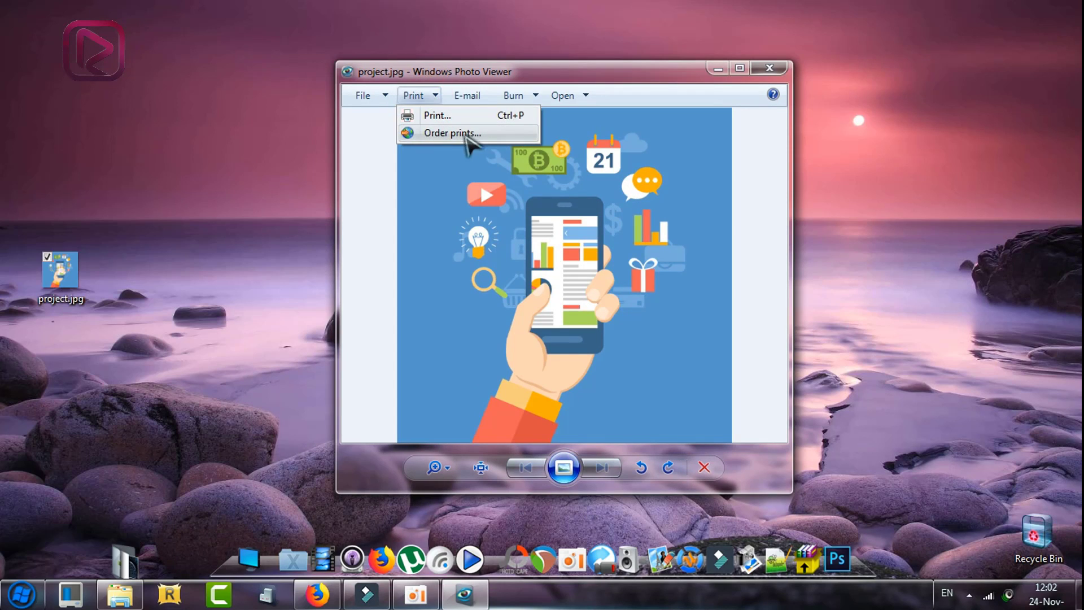
{"action": "mouse_move", "coordinate": [509, 142]}
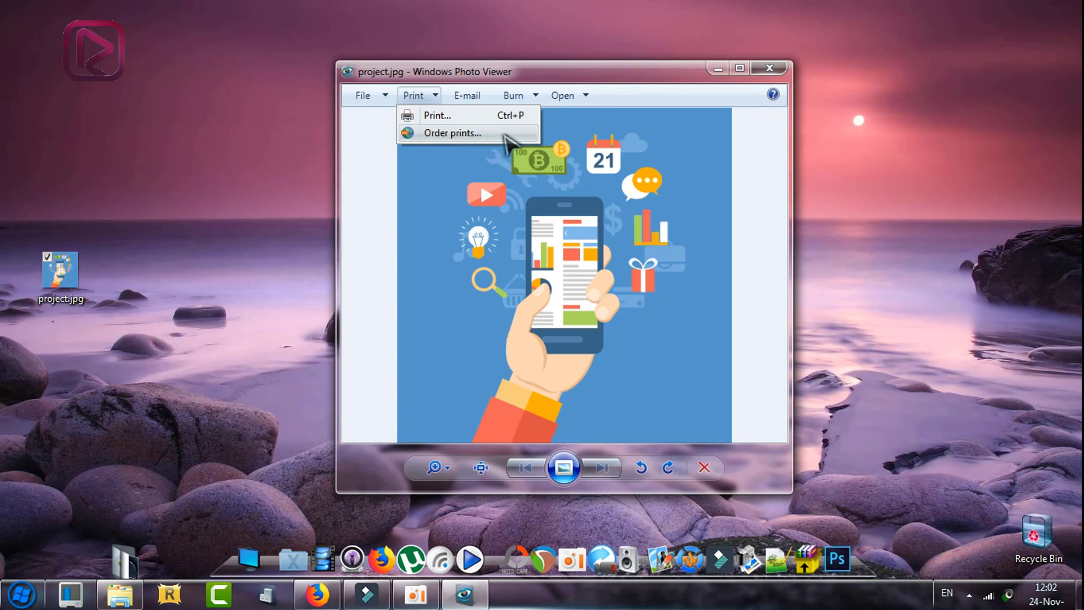
{"action": "mouse_move", "coordinate": [455, 115]}
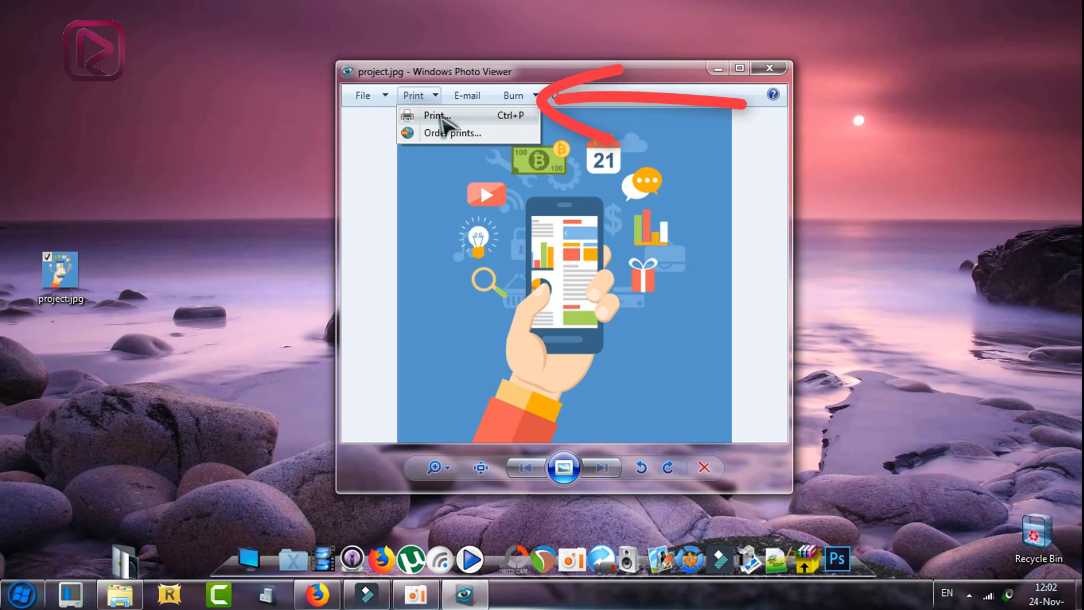
Set up printing to Nitro PDF Creator on Letter paper at 72dpi, trying 4x6 then Full page photo.
{"action": "left_click", "coordinate": [436, 115]}
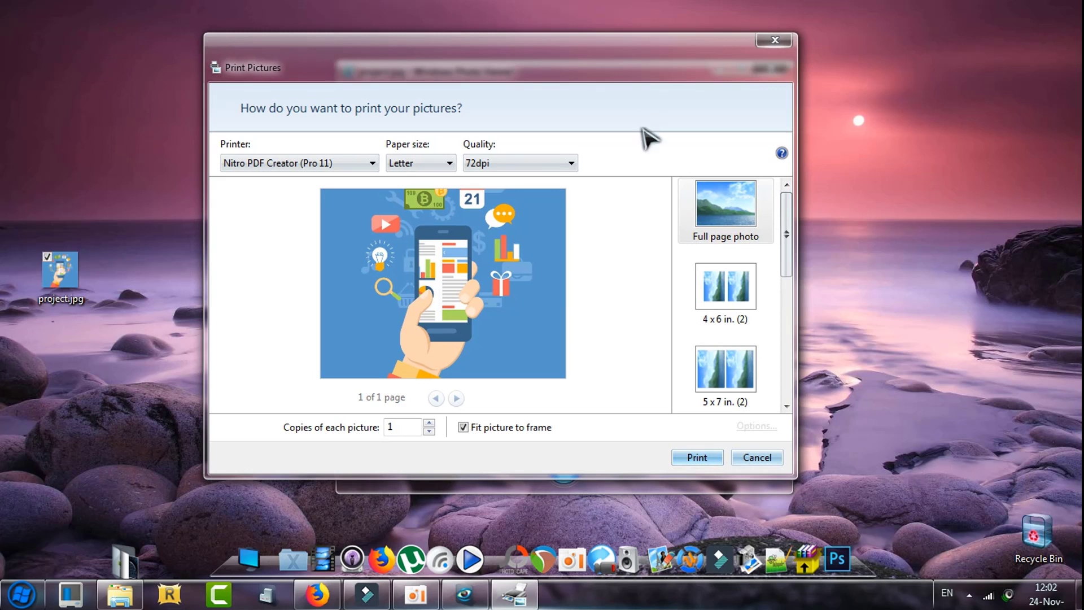
{"action": "mouse_move", "coordinate": [617, 290]}
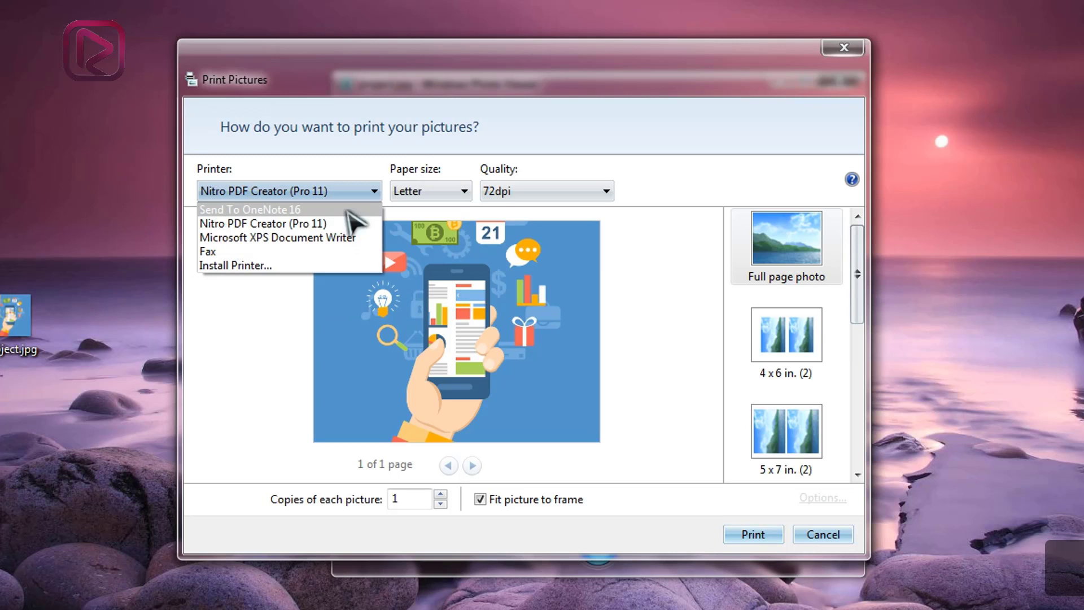
{"action": "mouse_move", "coordinate": [303, 223]}
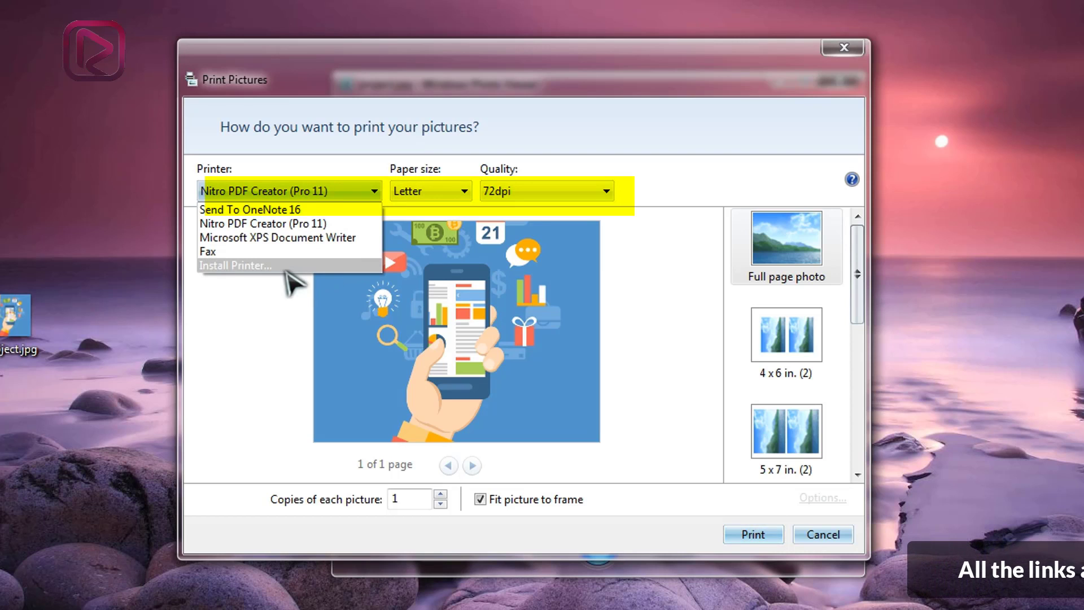
{"action": "mouse_move", "coordinate": [307, 178]}
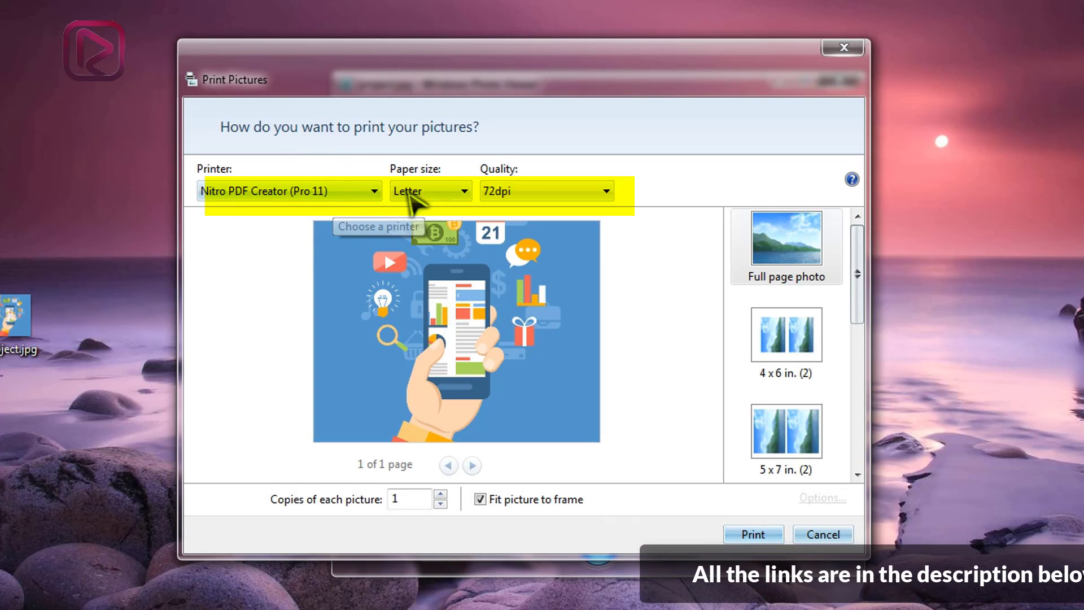
{"action": "mouse_move", "coordinate": [446, 204]}
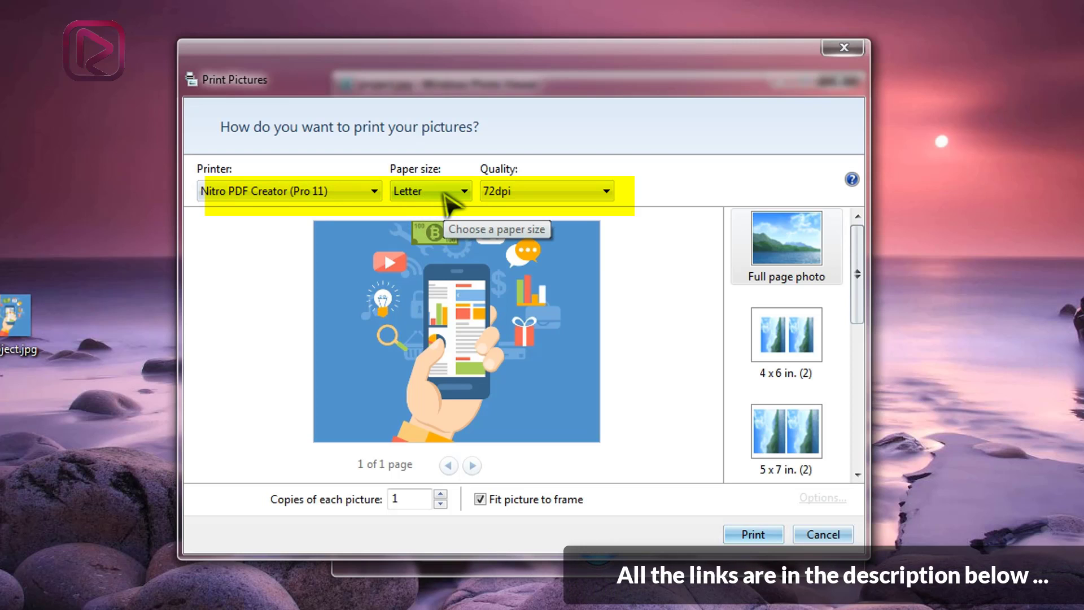
{"action": "left_click", "coordinate": [460, 190]}
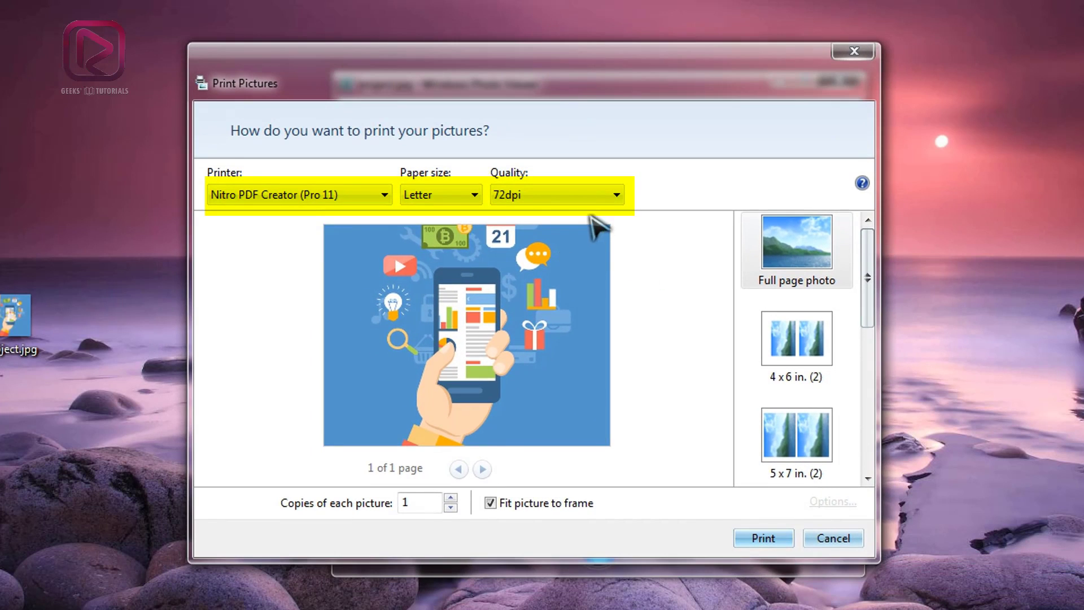
{"action": "mouse_move", "coordinate": [608, 403]}
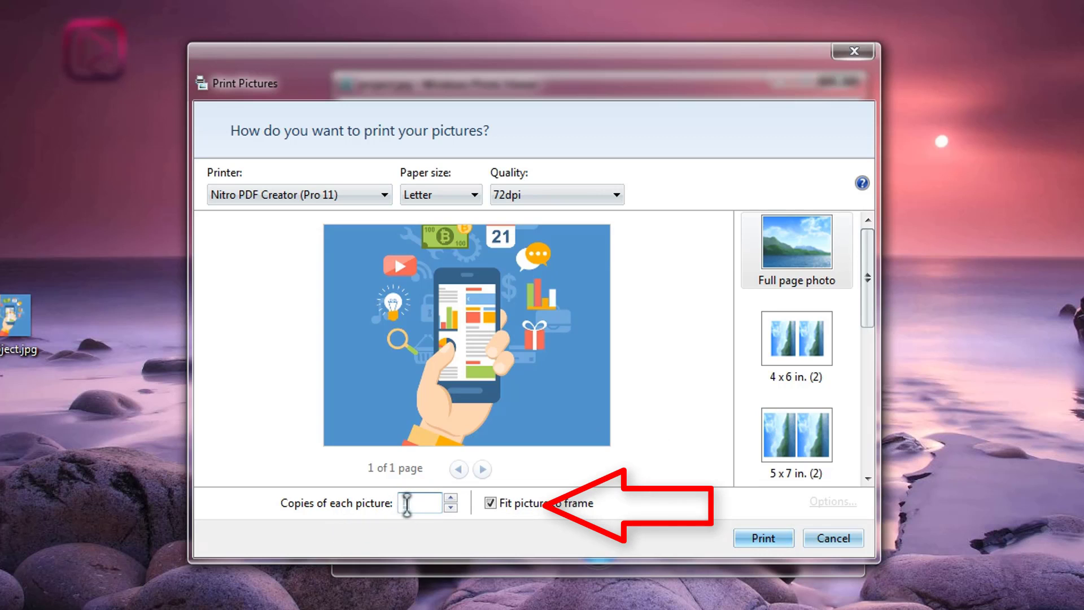
{"action": "mouse_move", "coordinate": [560, 502]}
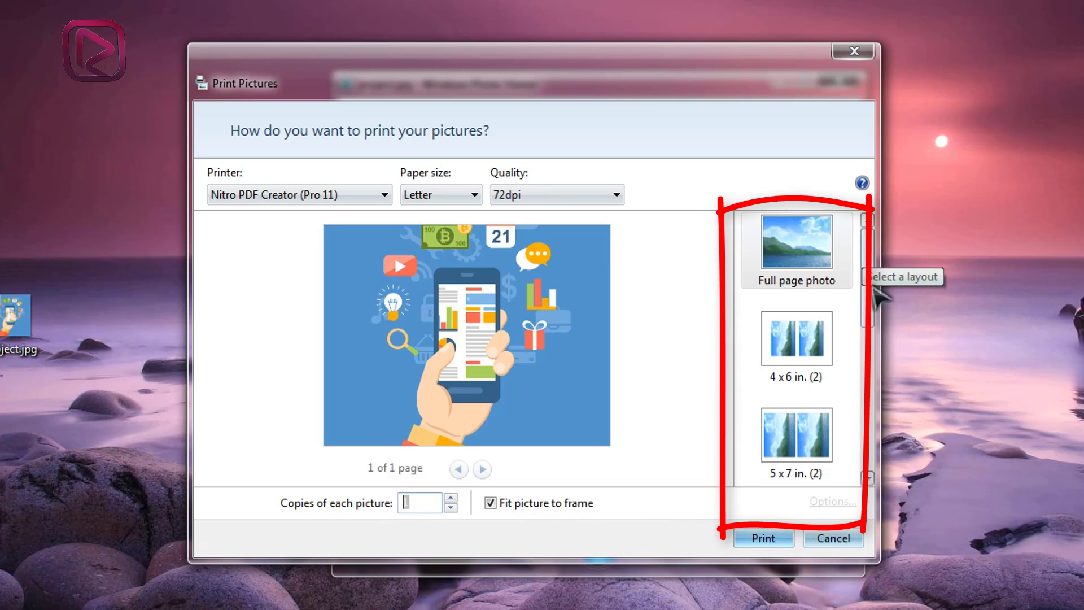
{"action": "left_click", "coordinate": [796, 338]}
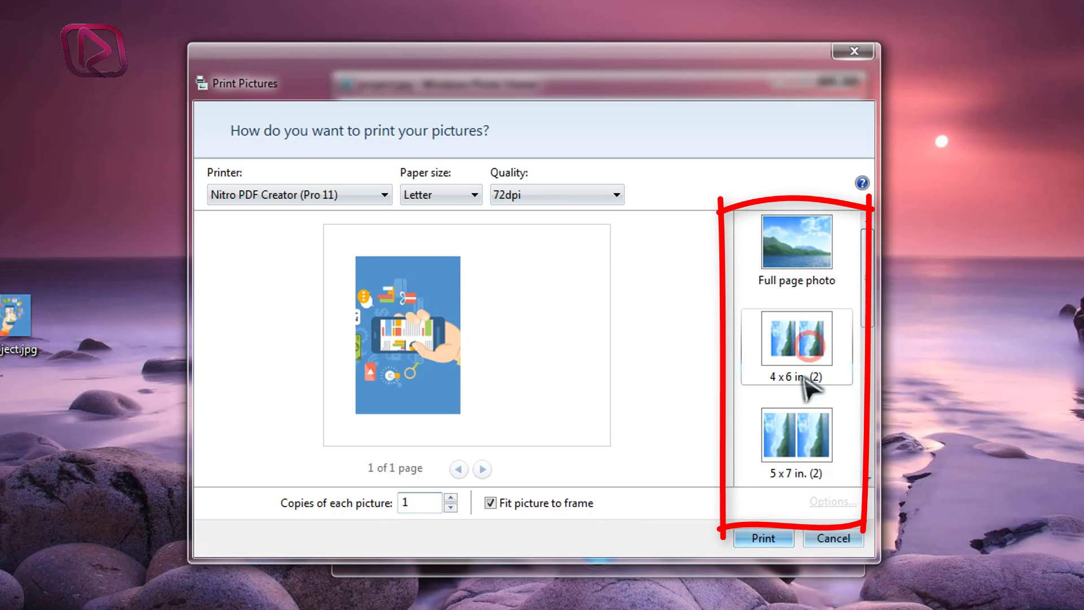
{"action": "scroll", "scroll_direction": "down", "scroll_amount": 3}
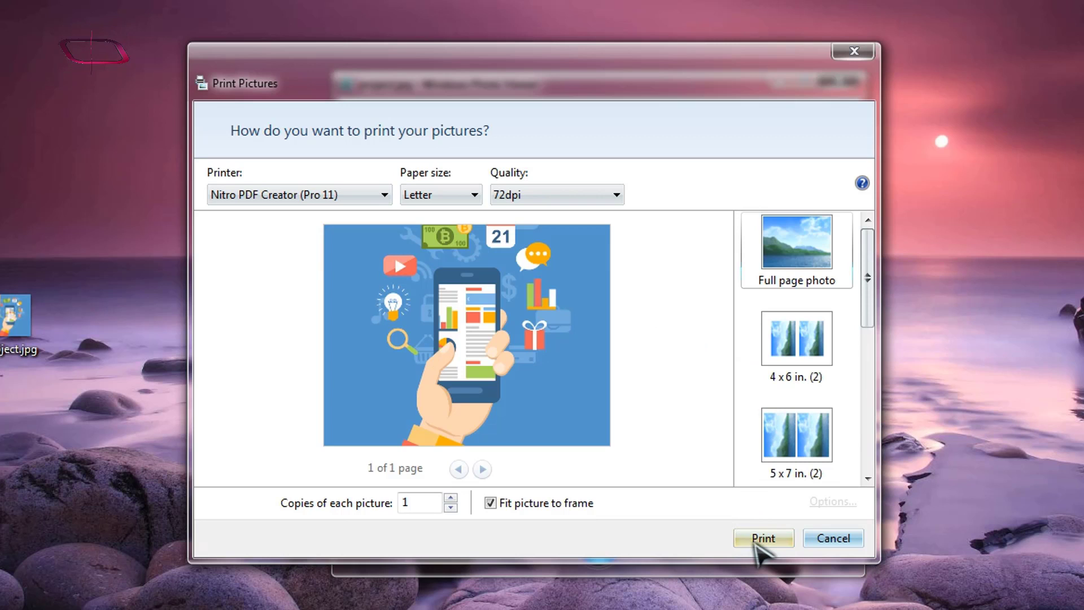
Print the picture and save the result as Full page photo.pdf on the desktop.
{"action": "left_click", "coordinate": [763, 537]}
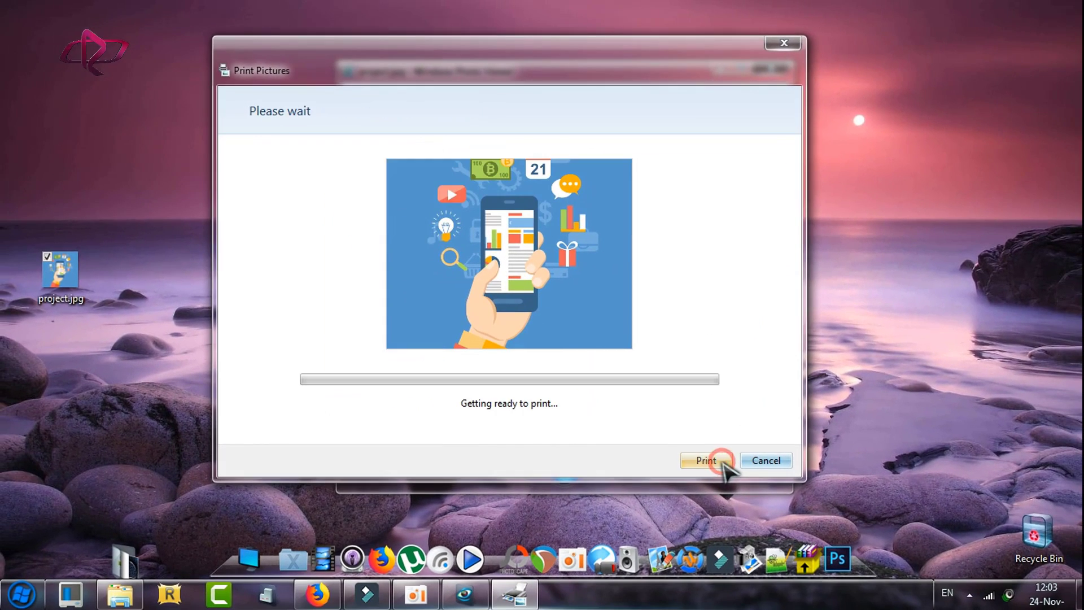
{"action": "left_click", "coordinate": [706, 460]}
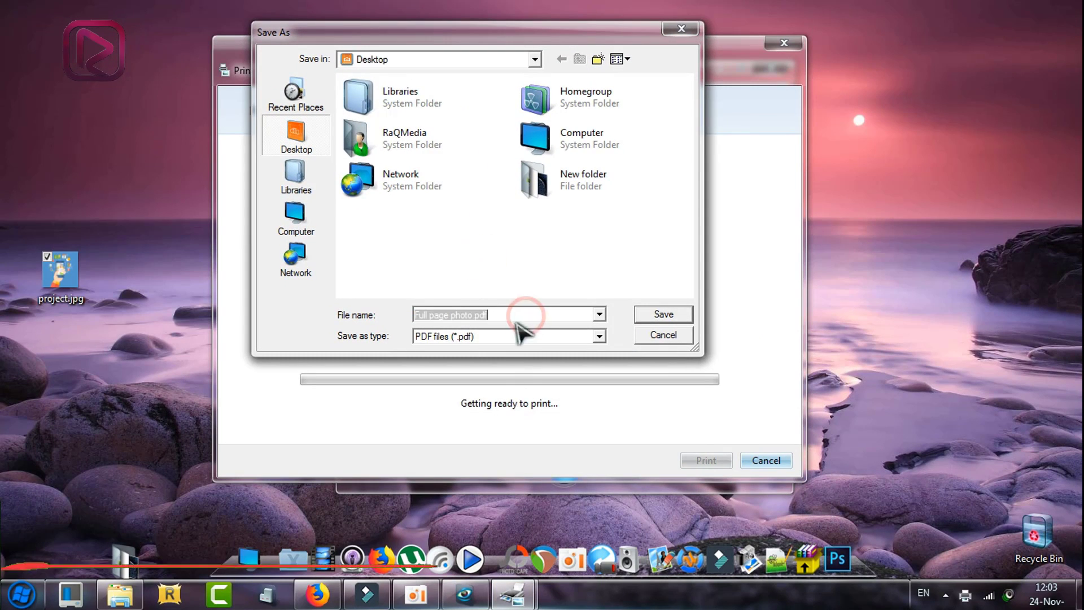
{"action": "mouse_move", "coordinate": [446, 304]}
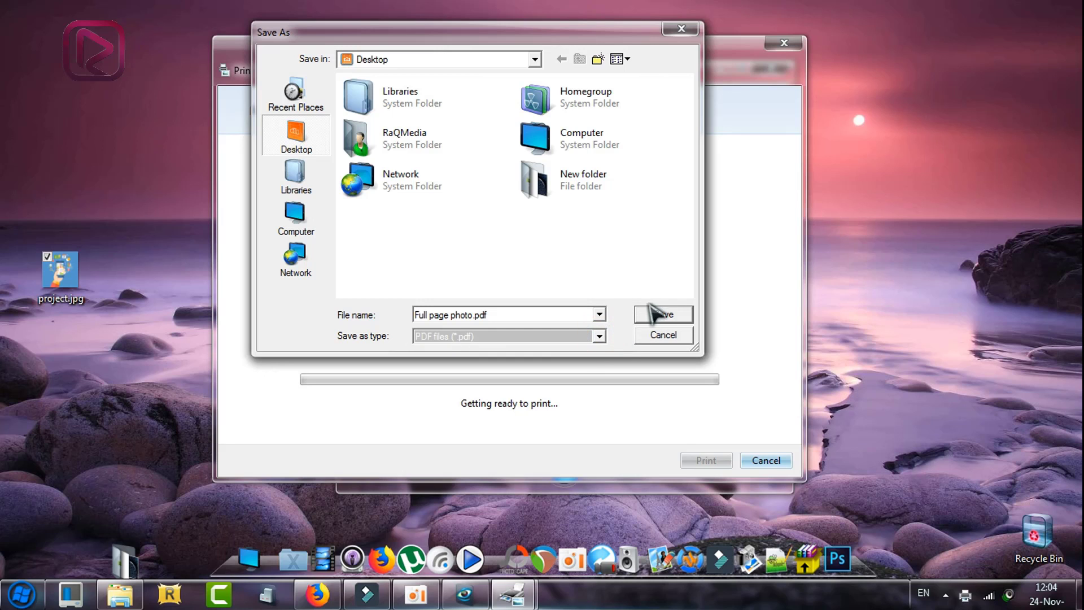
{"action": "left_click", "coordinate": [661, 315]}
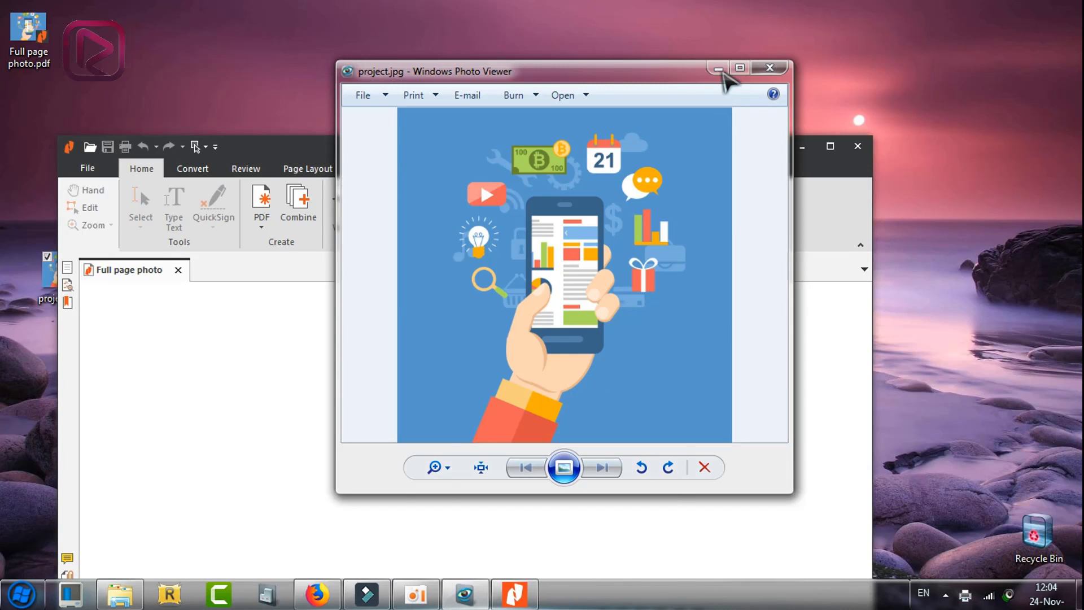
Minimize Photo Viewer, reposition Nitro Pro and reopen Full page photo.pdf from the desktop.
{"action": "left_click", "coordinate": [769, 66]}
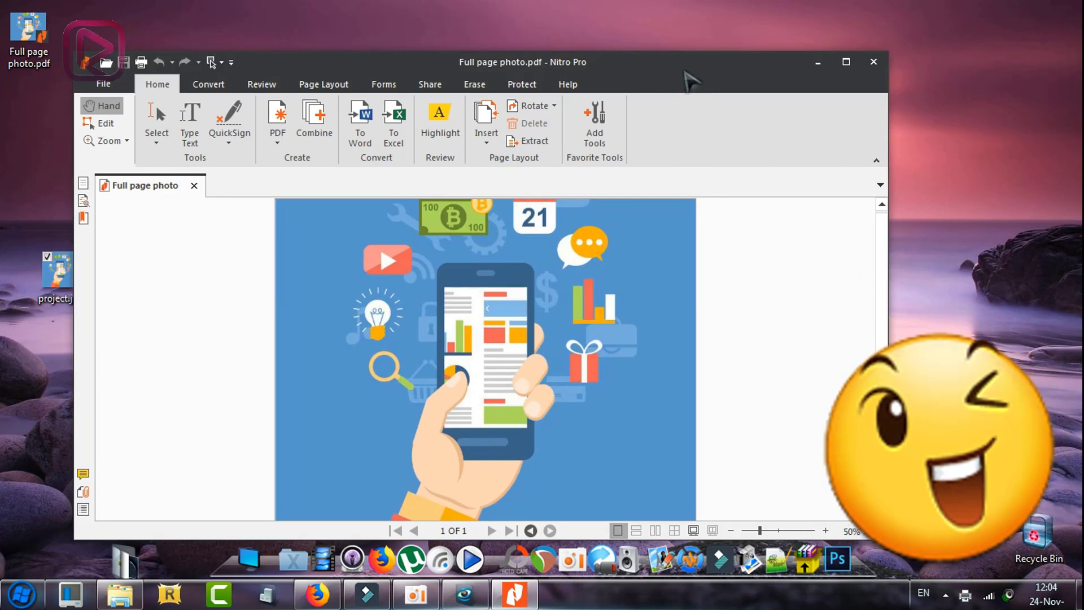
{"action": "left_click_drag", "start_coordinate": [521, 61], "coordinate": [608, 46]}
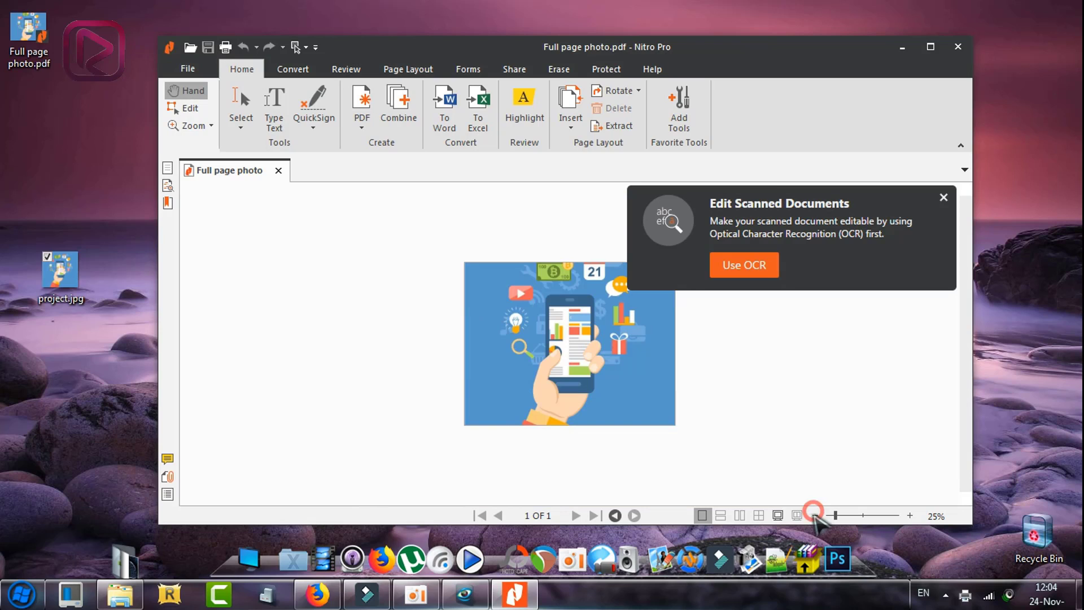
{"action": "mouse_move", "coordinate": [608, 400]}
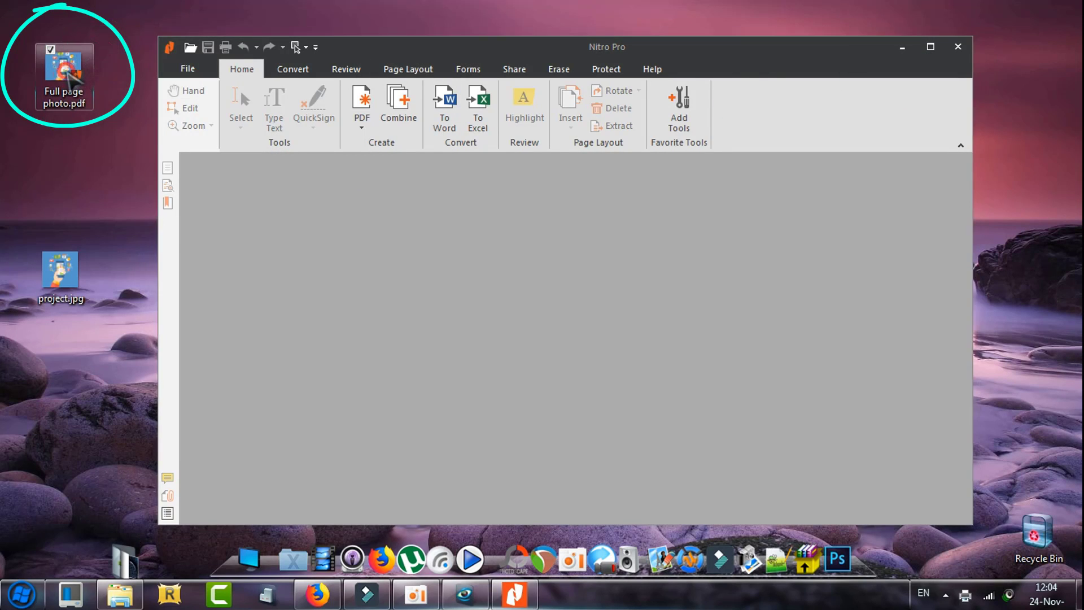
{"action": "double_click", "coordinate": [63, 74]}
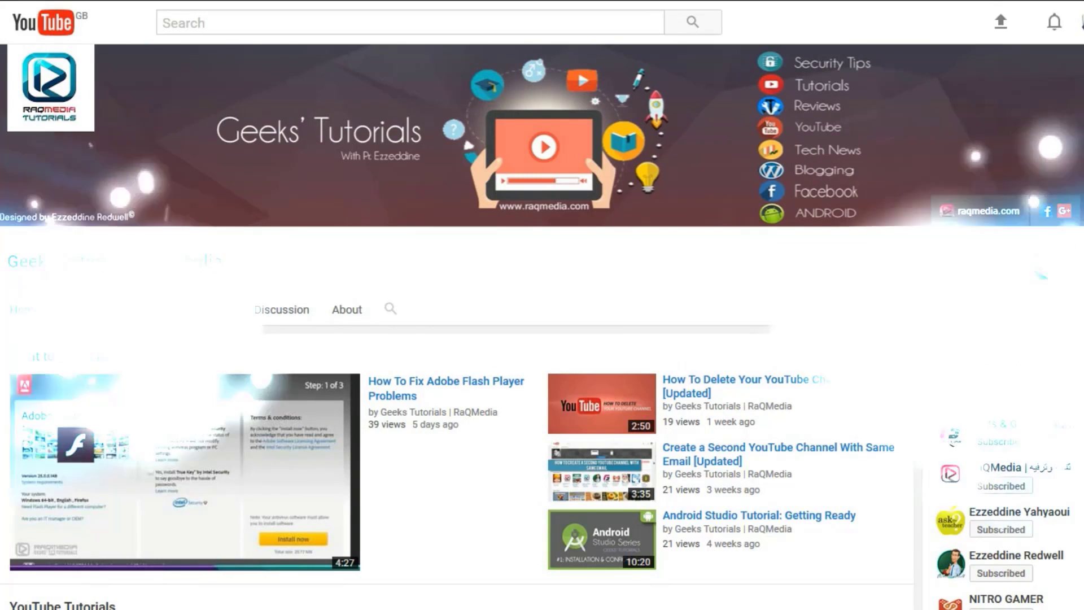
Subscribe to Geeks Tutorials | RaQMedia and save 'Send me all notifications' for the channel.
{"action": "left_click", "coordinate": [1012, 260]}
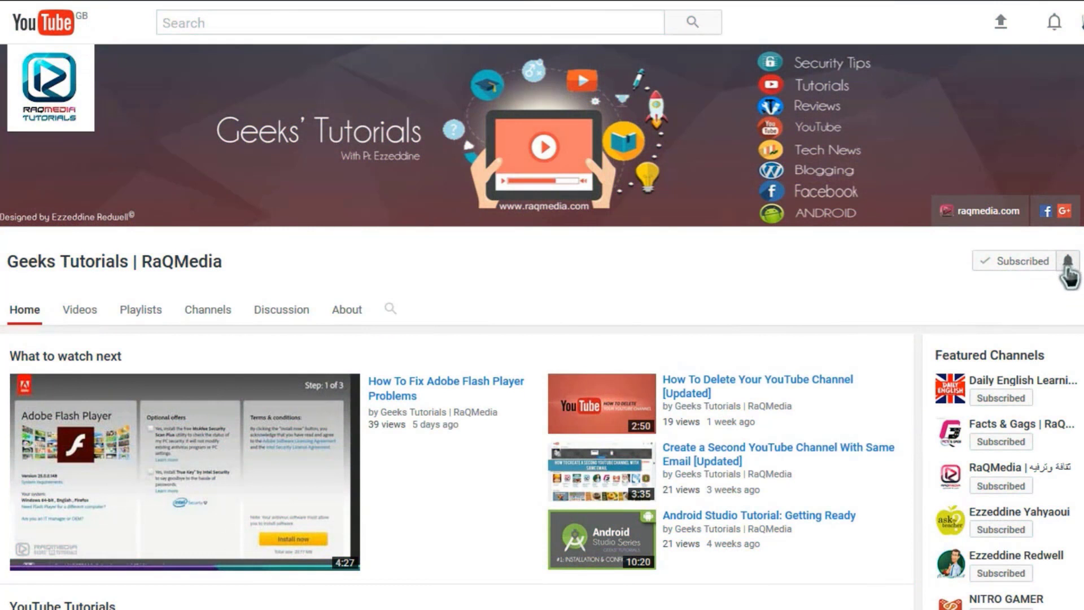
{"action": "left_click", "coordinate": [1068, 260]}
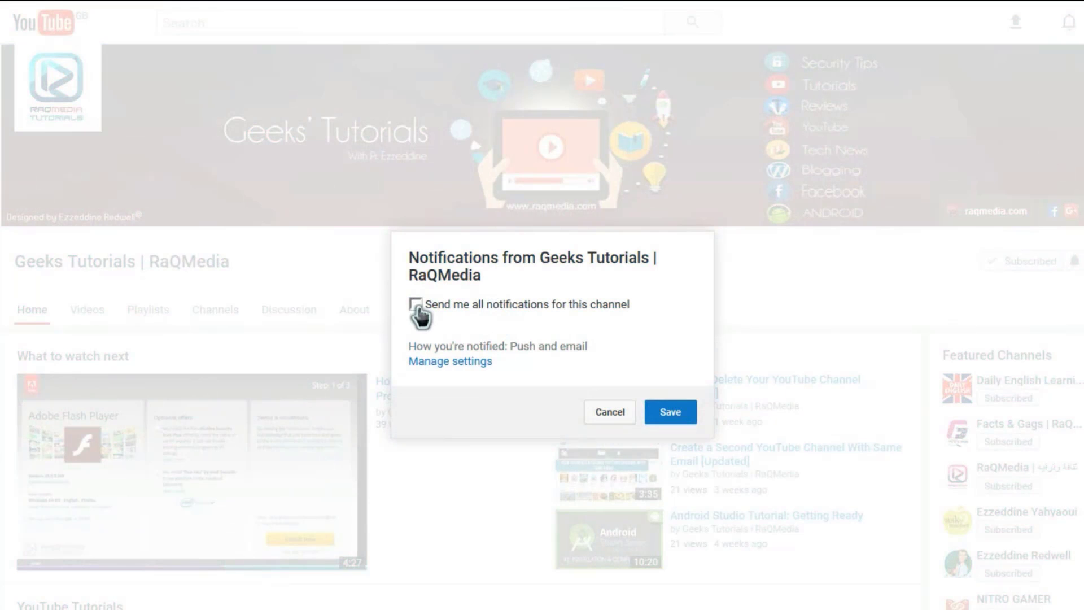
{"action": "left_click", "coordinate": [414, 304]}
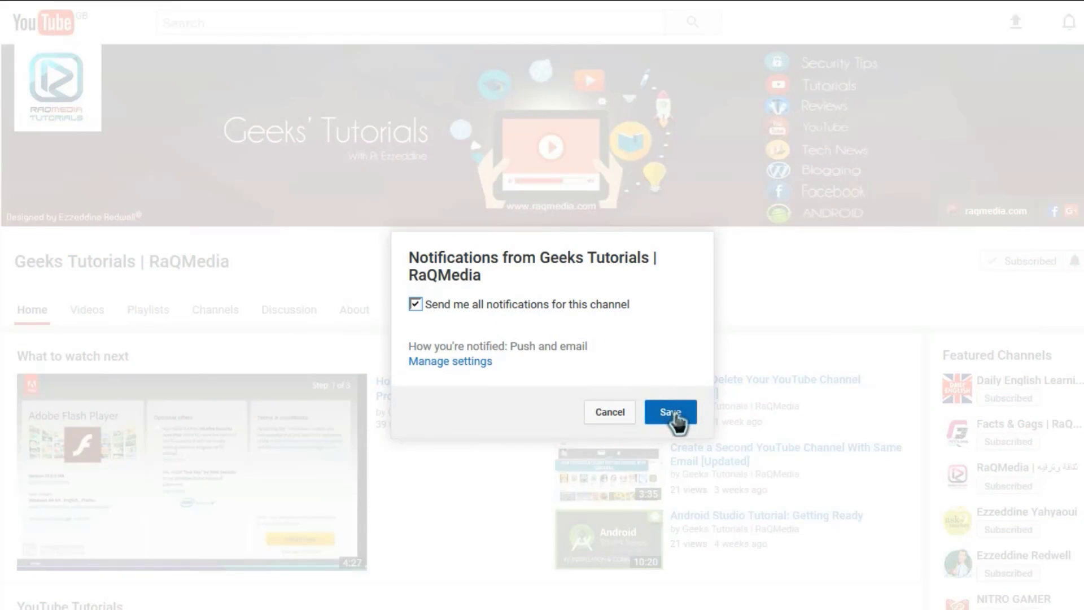
{"action": "left_click", "coordinate": [668, 411]}
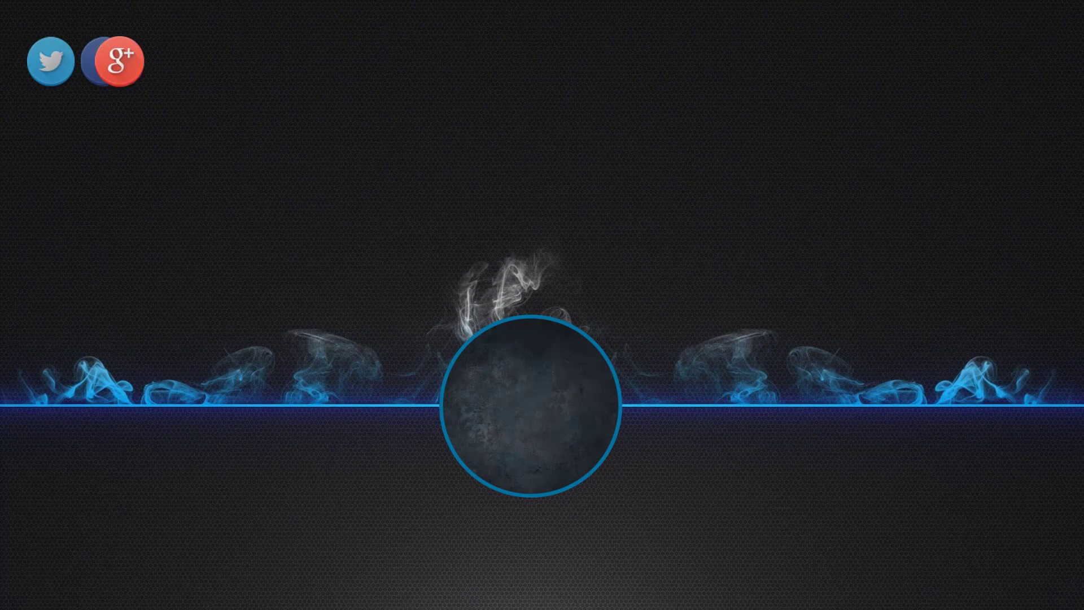